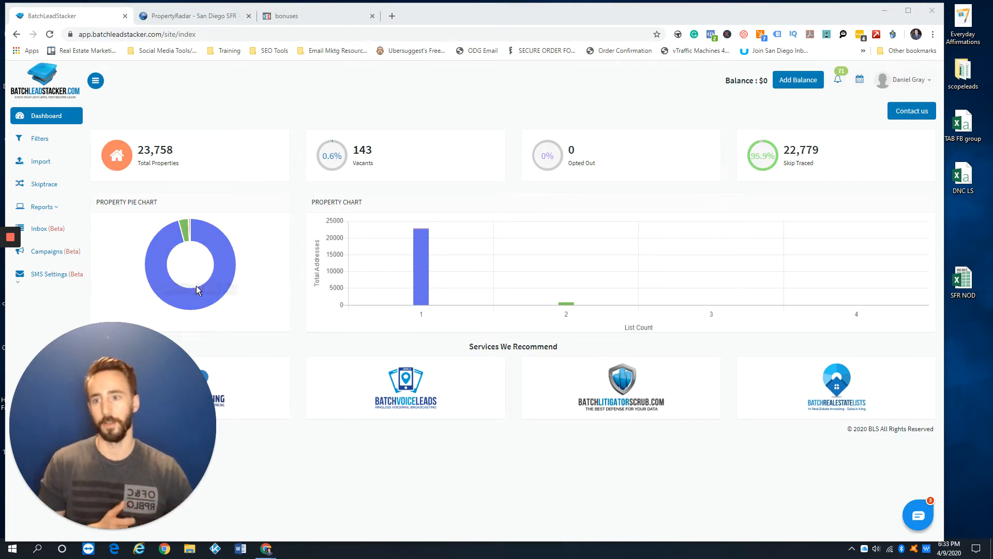
- Open the Import Addresses page, then switch to the PropertyRadar property list
left_click(40, 160)
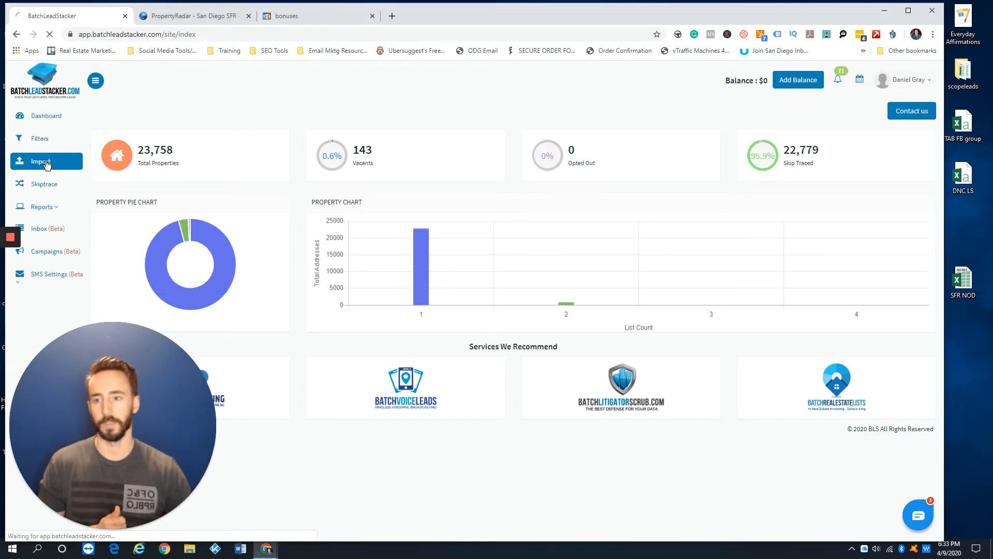
left_click(40, 161)
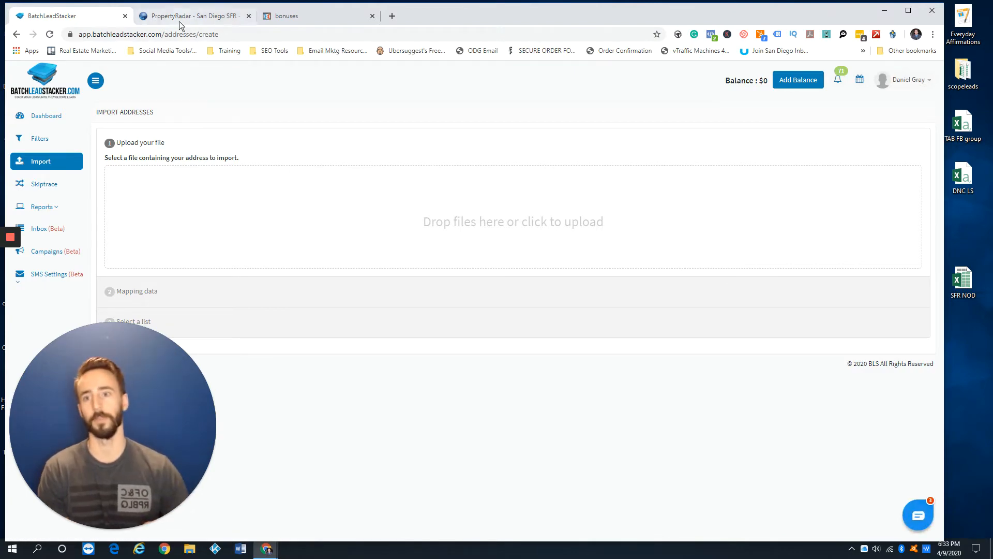
left_click(193, 15)
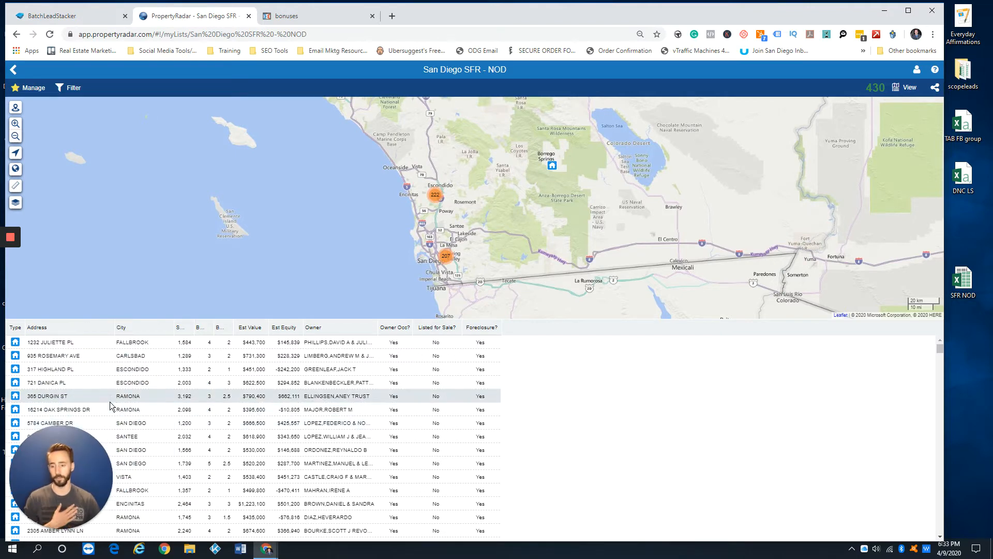
mouse_move(127, 355)
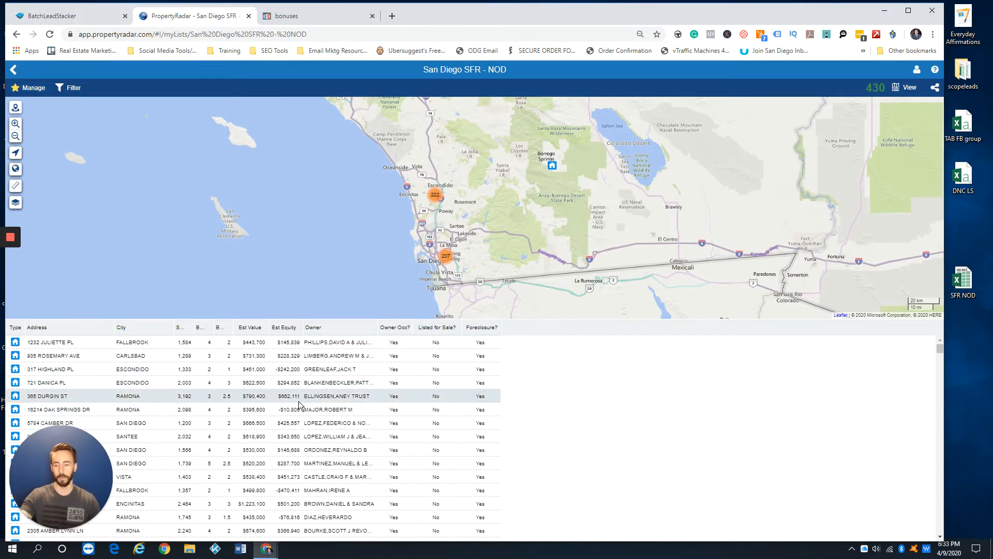
mouse_move(292, 405)
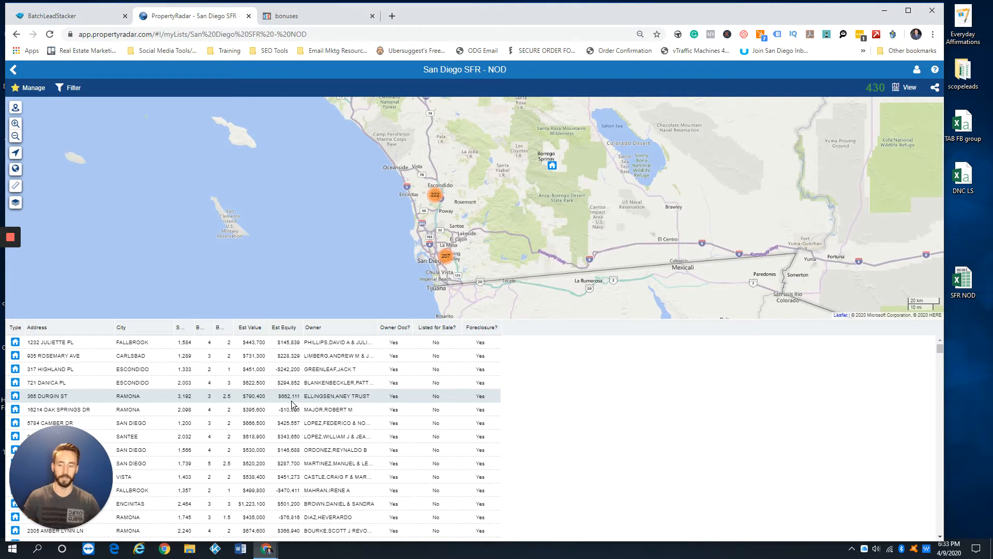
mouse_move(610, 384)
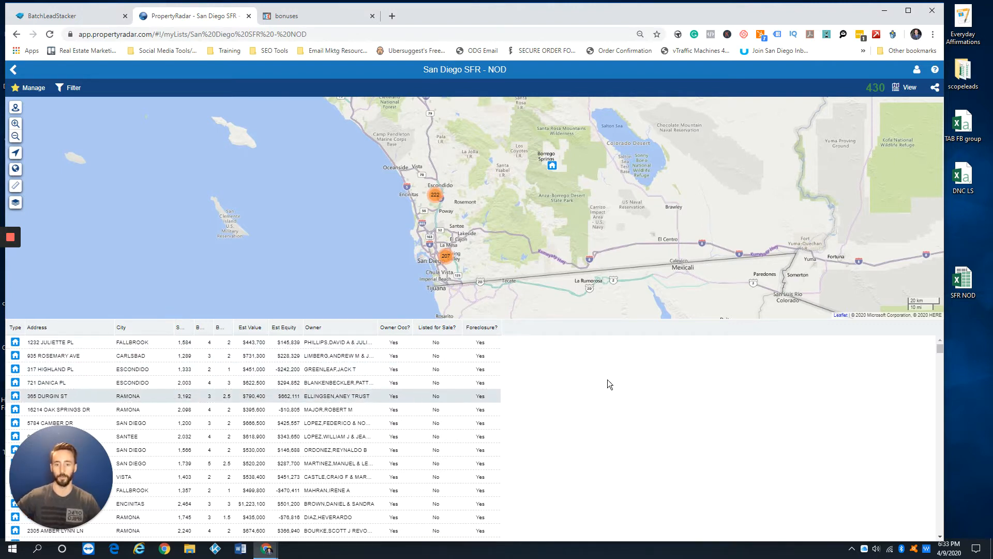
scroll("down", 3)
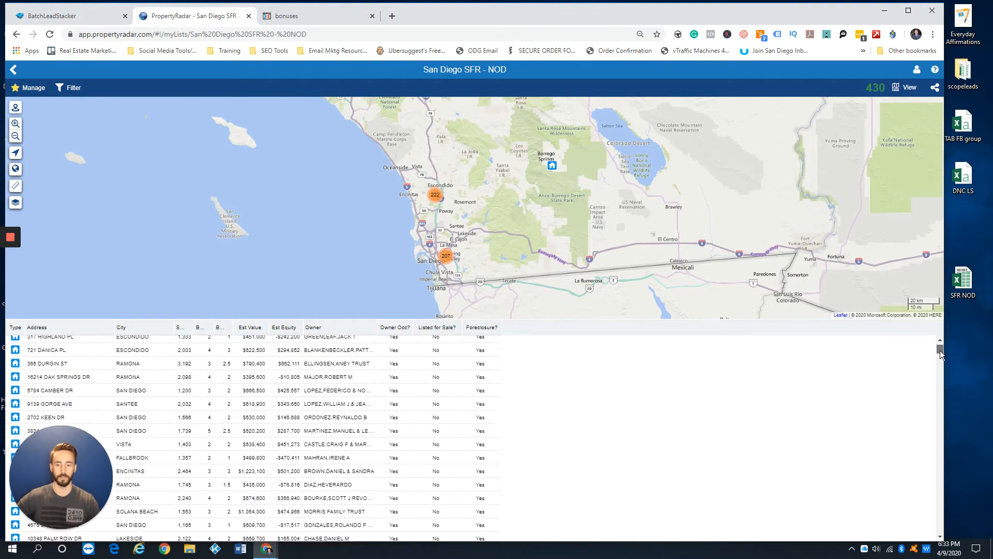
scroll("up", 3)
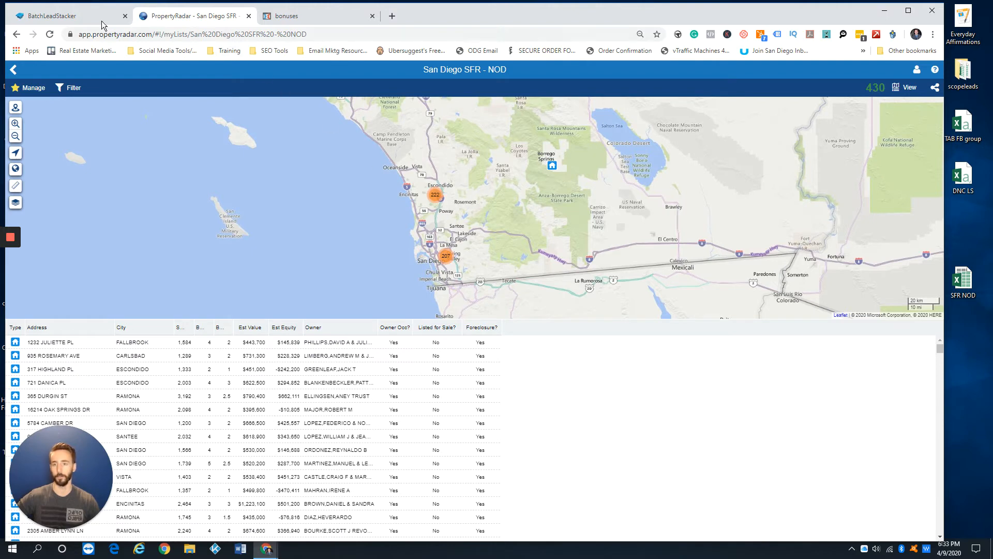
- Import SFR NOD.xlsx into the NOD - SFR list, then open the address filtering page
left_click(70, 15)
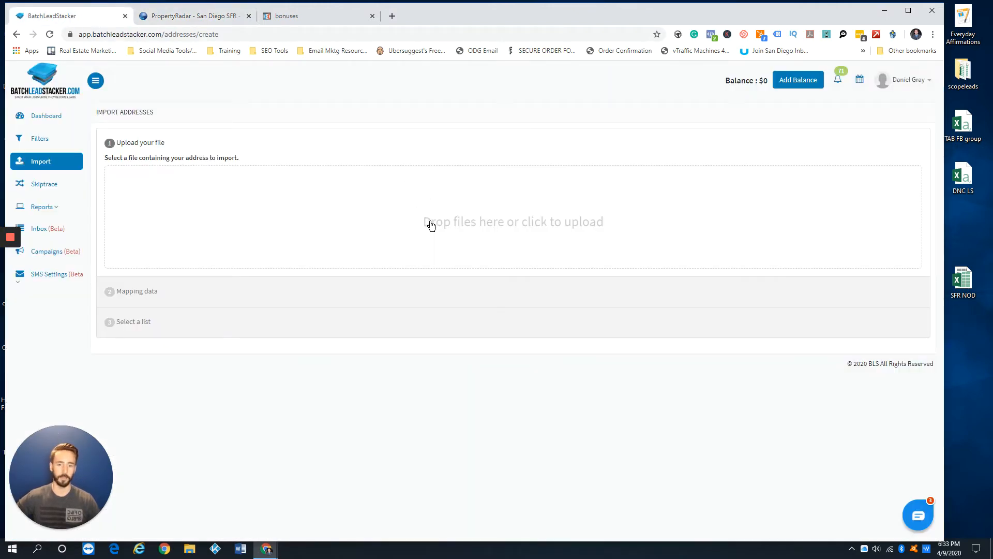
mouse_move(616, 276)
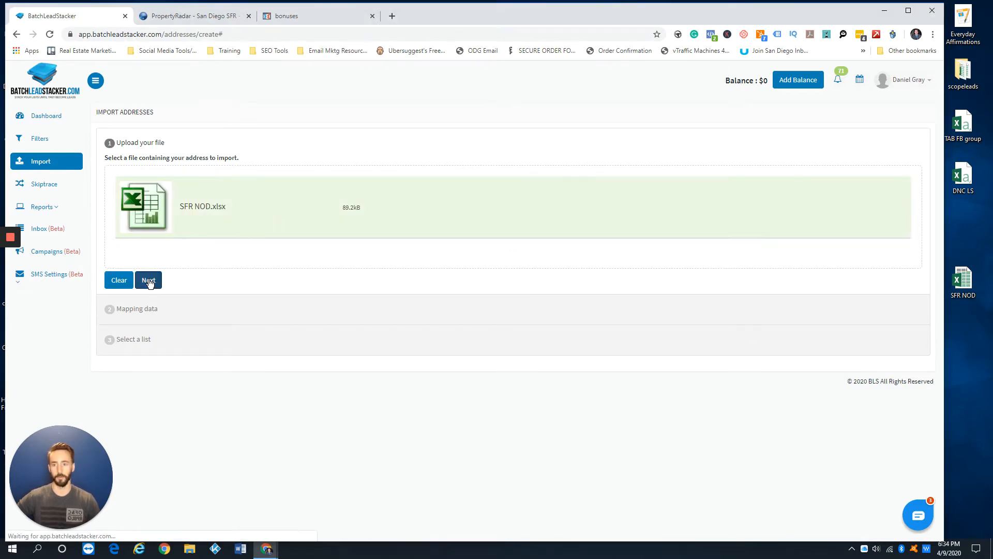
left_click(149, 280)
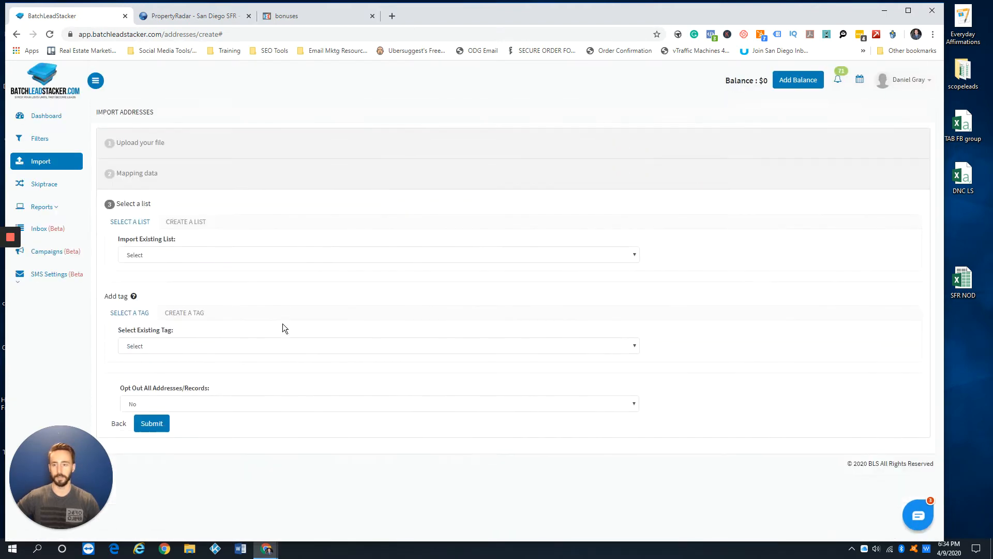
left_click(379, 255)
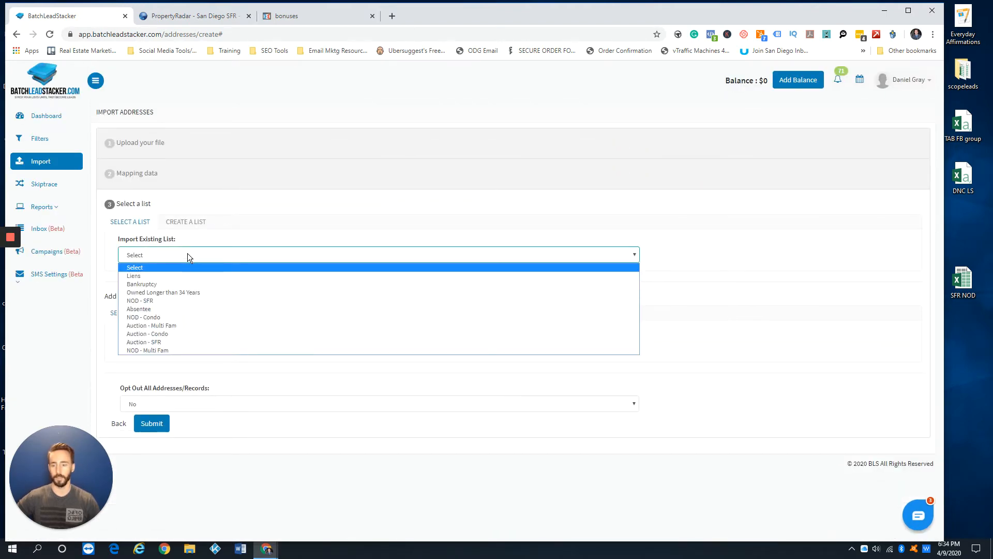
mouse_move(143, 342)
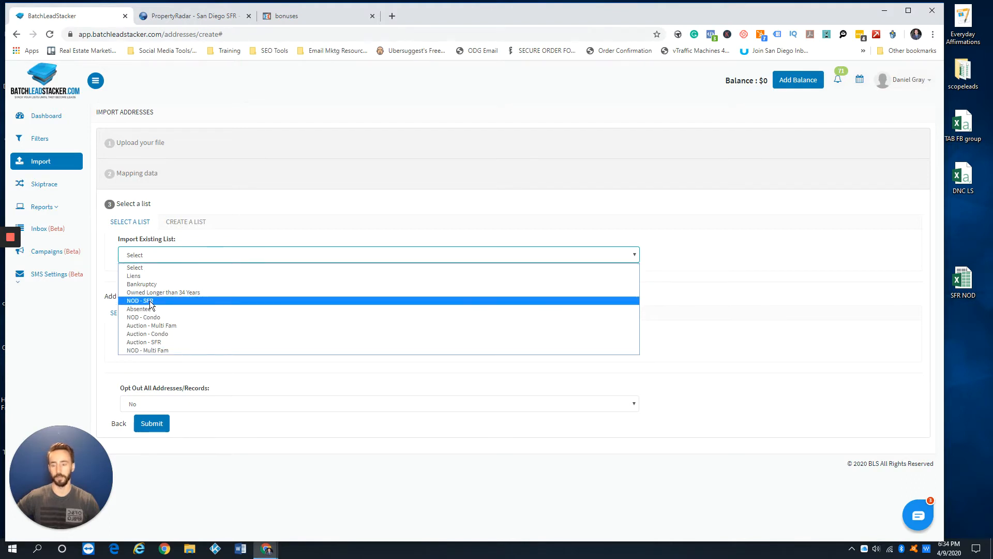
left_click(102, 237)
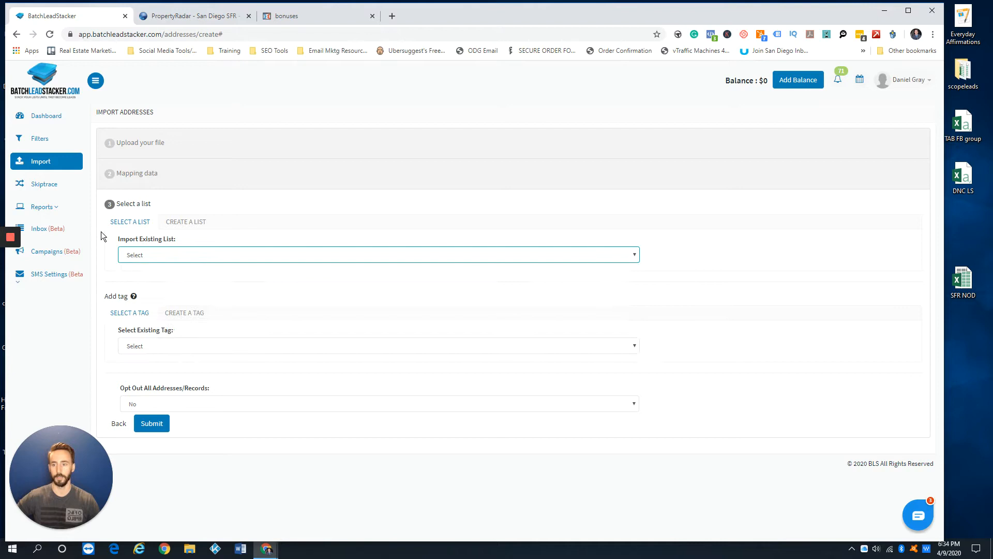
left_click(378, 346)
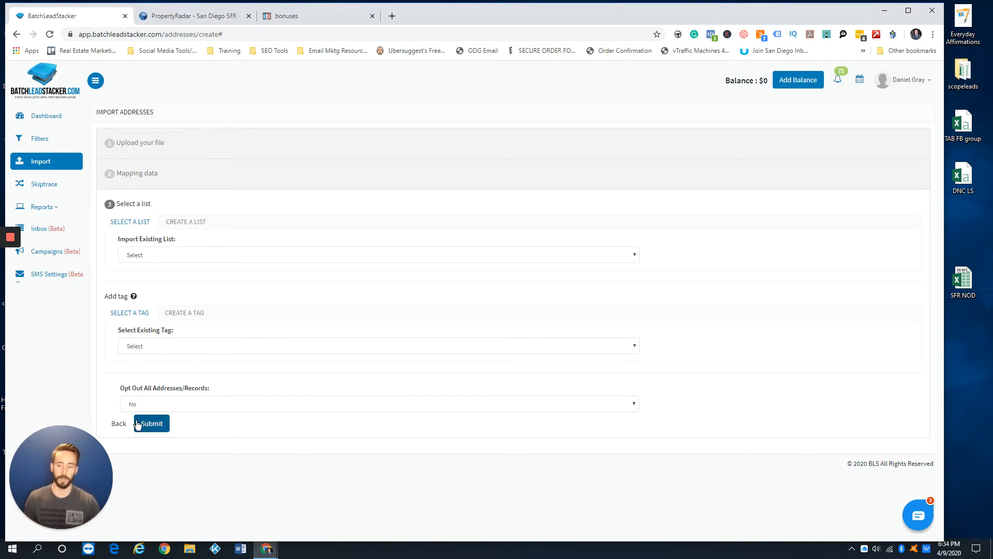
mouse_move(143, 440)
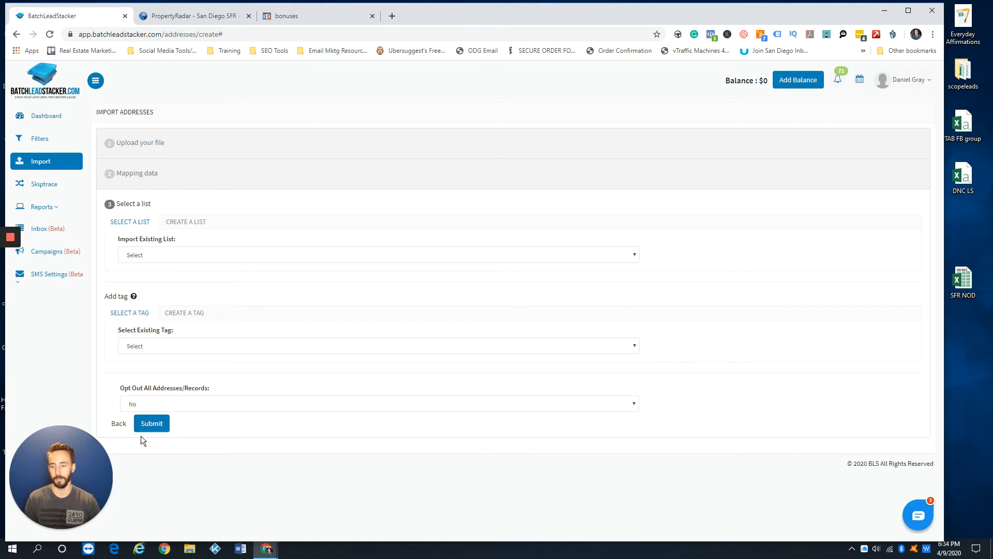
mouse_move(174, 486)
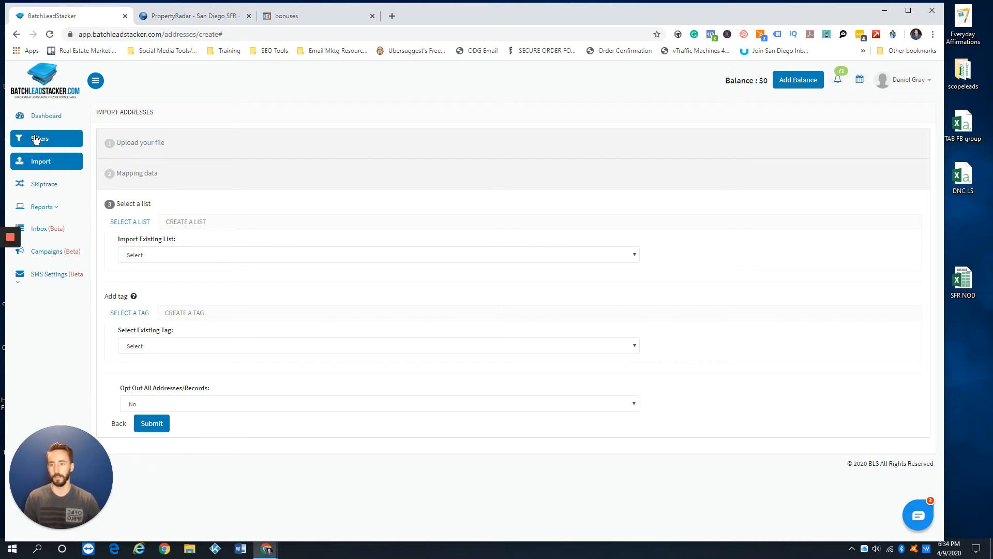
left_click(39, 138)
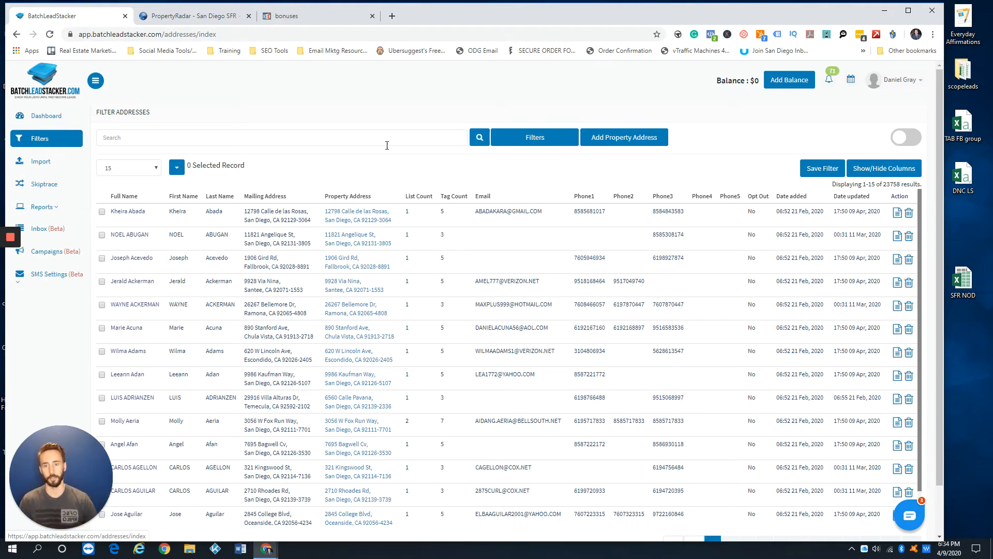
- Filter addresses to include only records in the NOD - SFR list
left_click(534, 136)
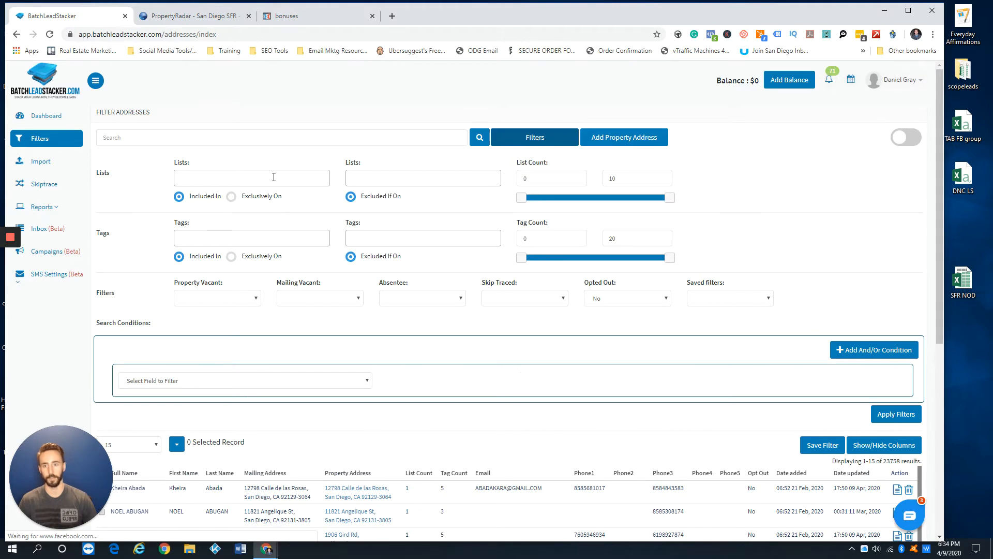
left_click(251, 178)
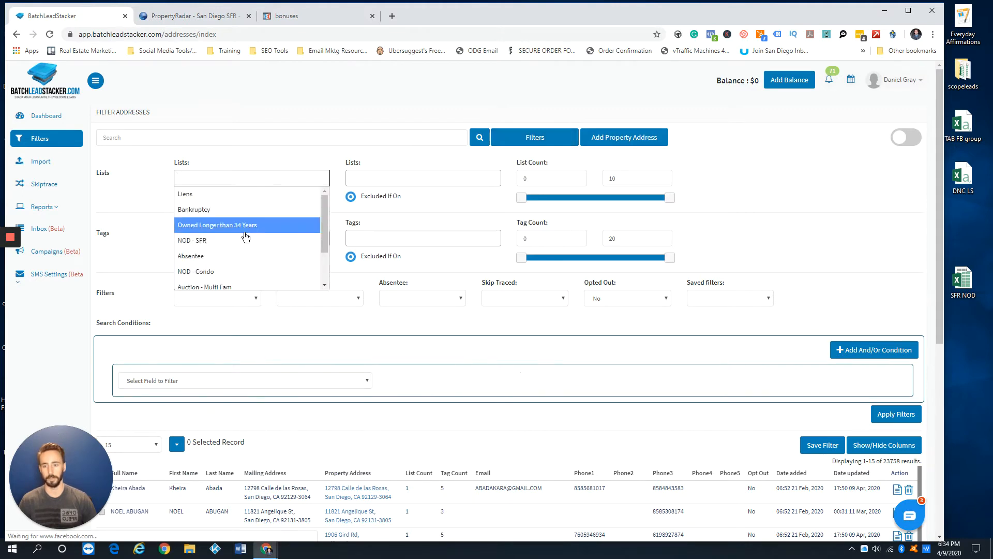
left_click(191, 240)
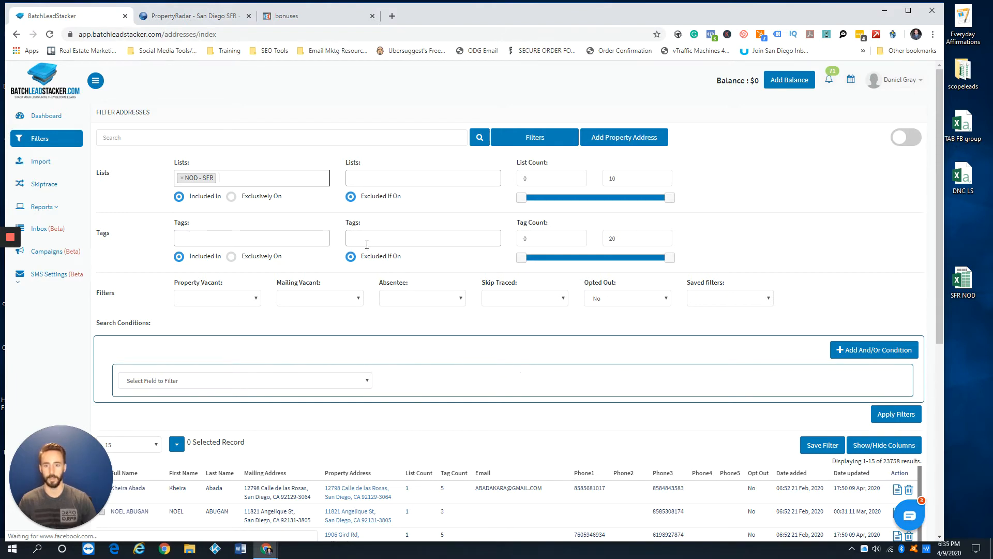
- Exclude properties tagged NOD April and include those tagged NOD March
left_click(423, 238)
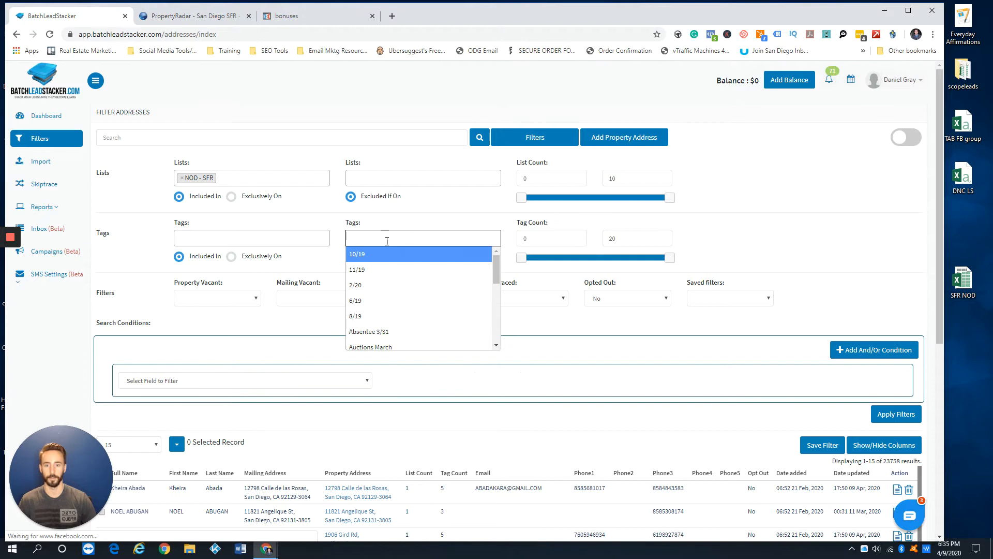
scroll("down", 3)
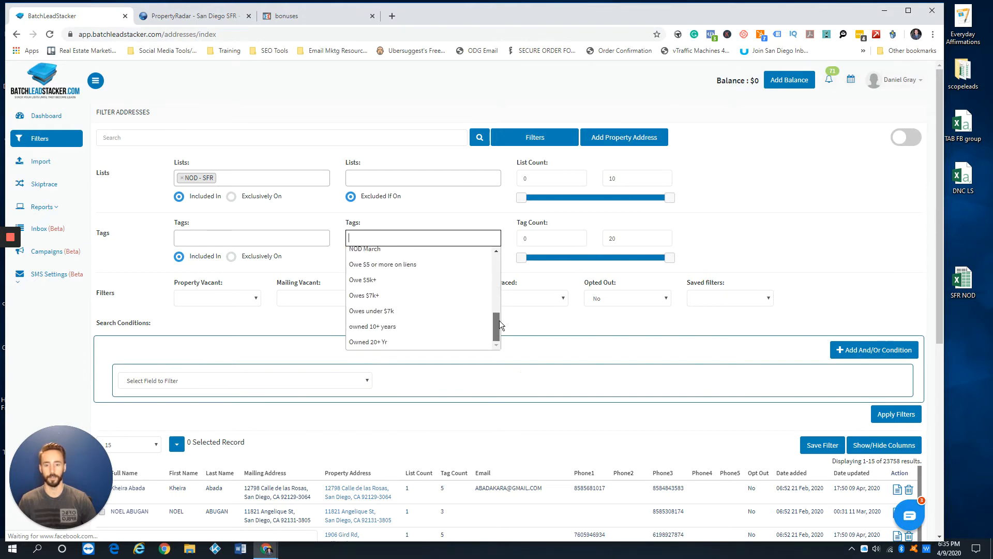
scroll("up", 3)
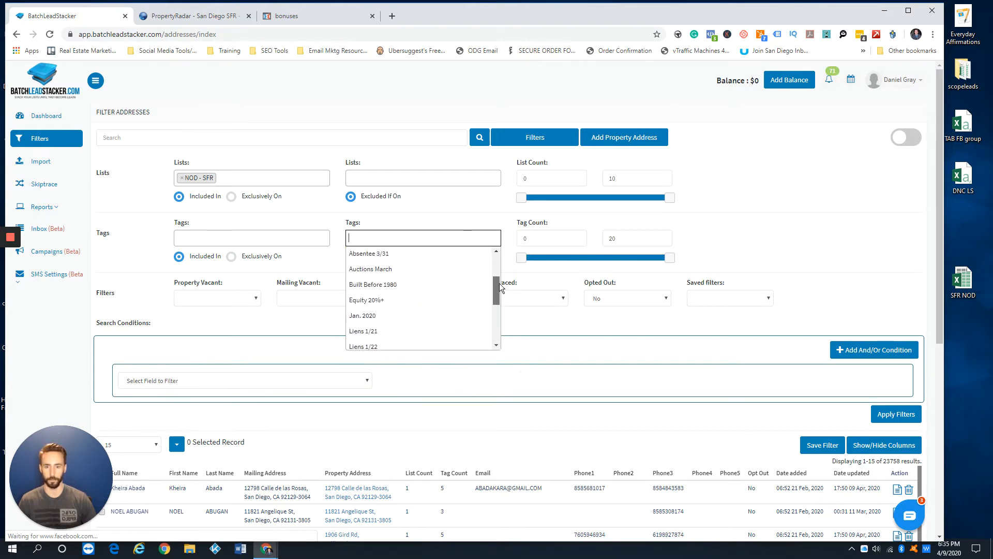
scroll("down", 3)
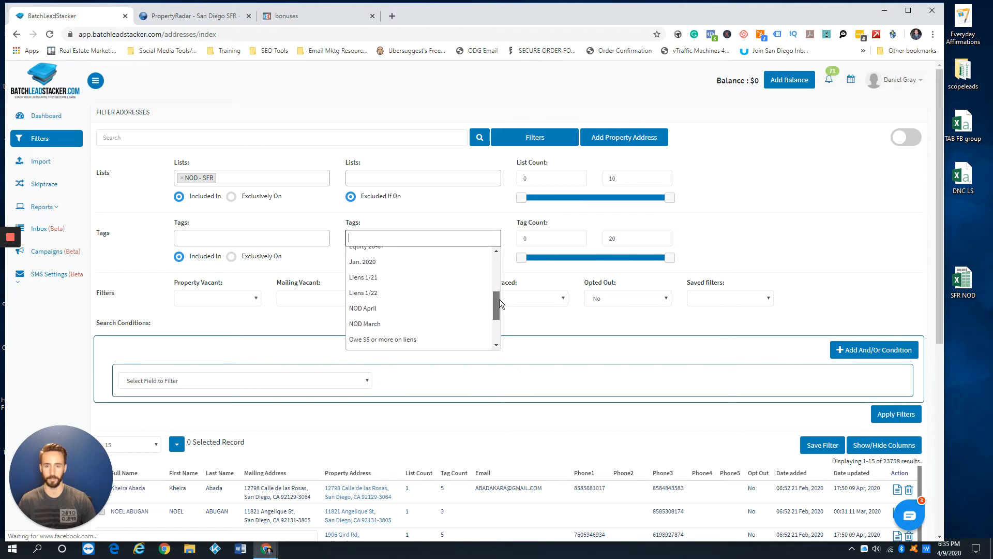
left_click(363, 308)
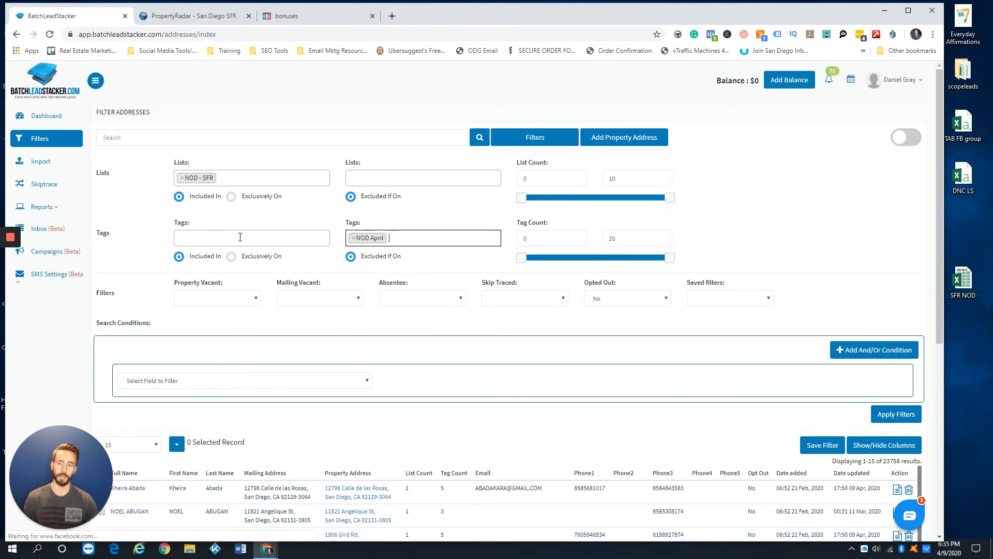
left_click(251, 237)
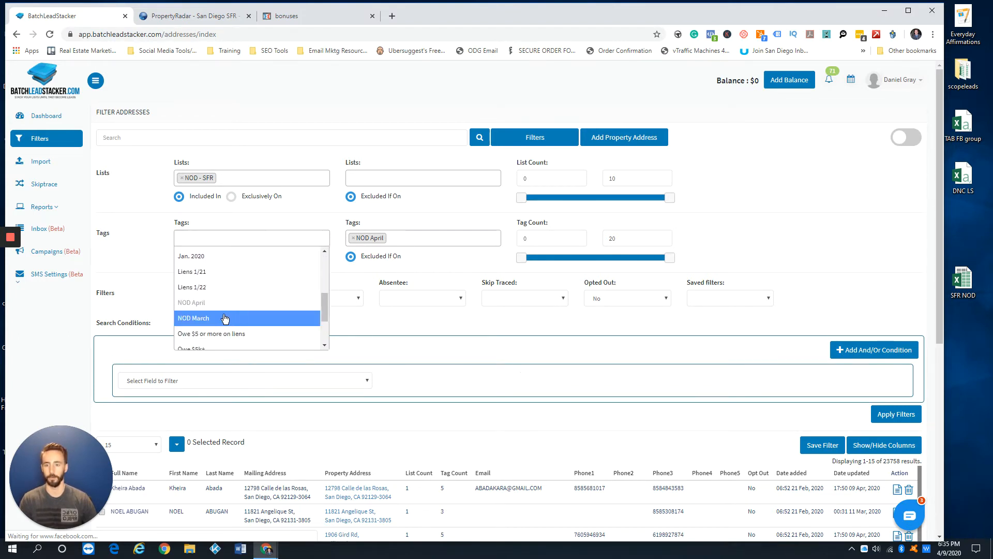
left_click(193, 317)
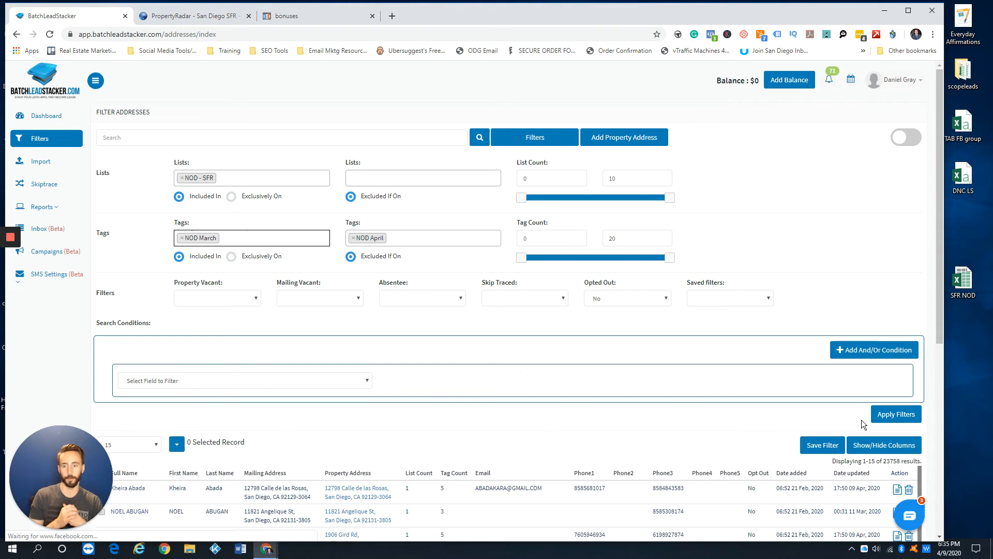
scroll("down", 3)
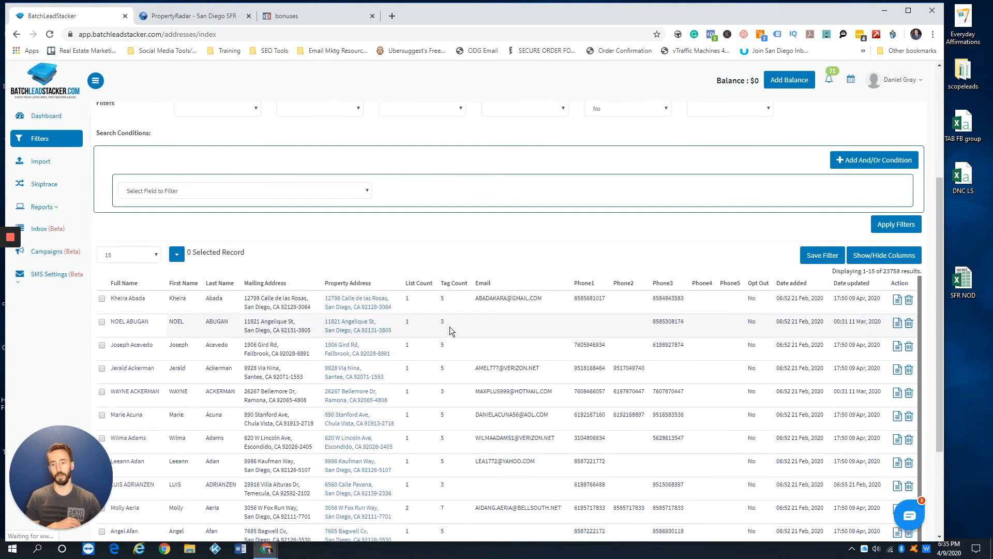
- Select all 23,758 filtered records, then open and dismiss the Action menu
left_click(176, 238)
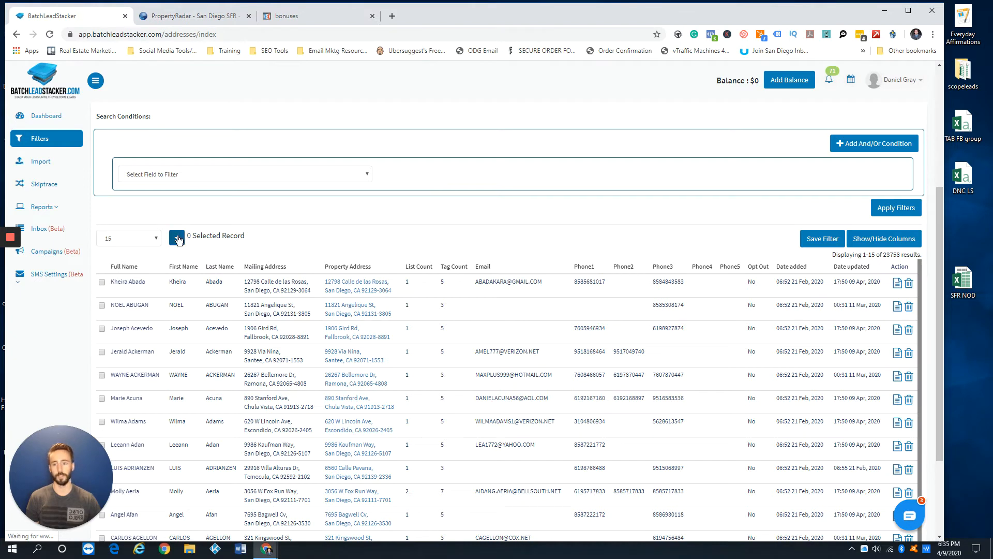
left_click(177, 237)
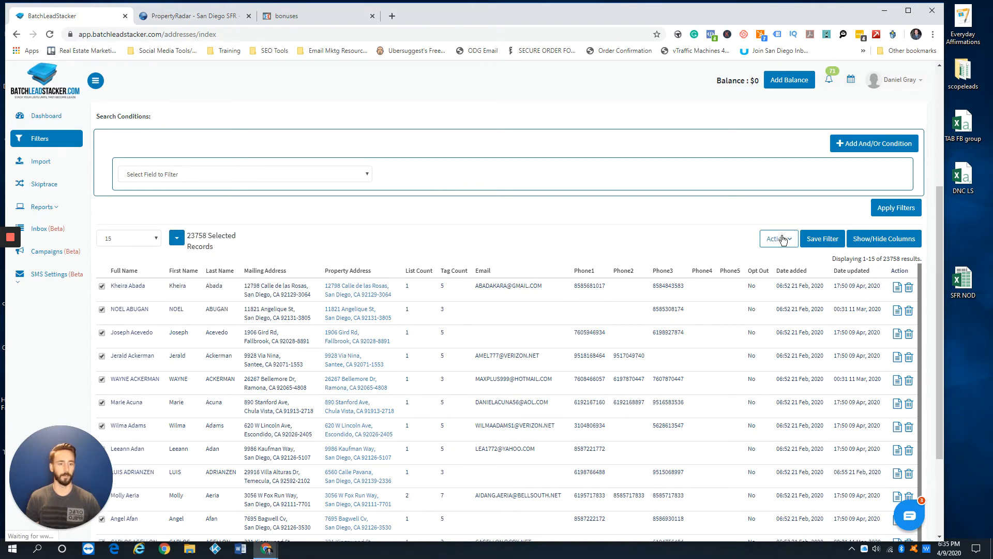
left_click(778, 238)
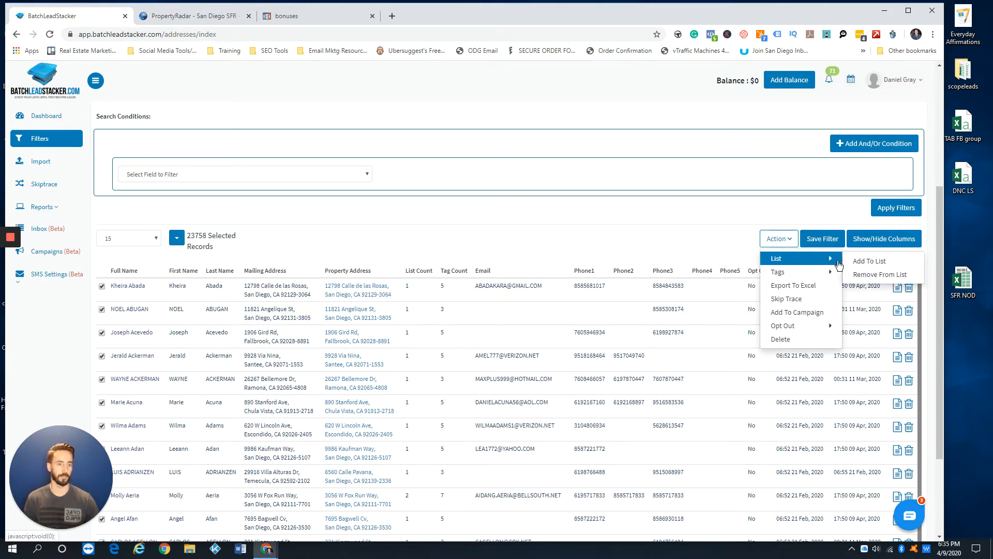
left_click(655, 234)
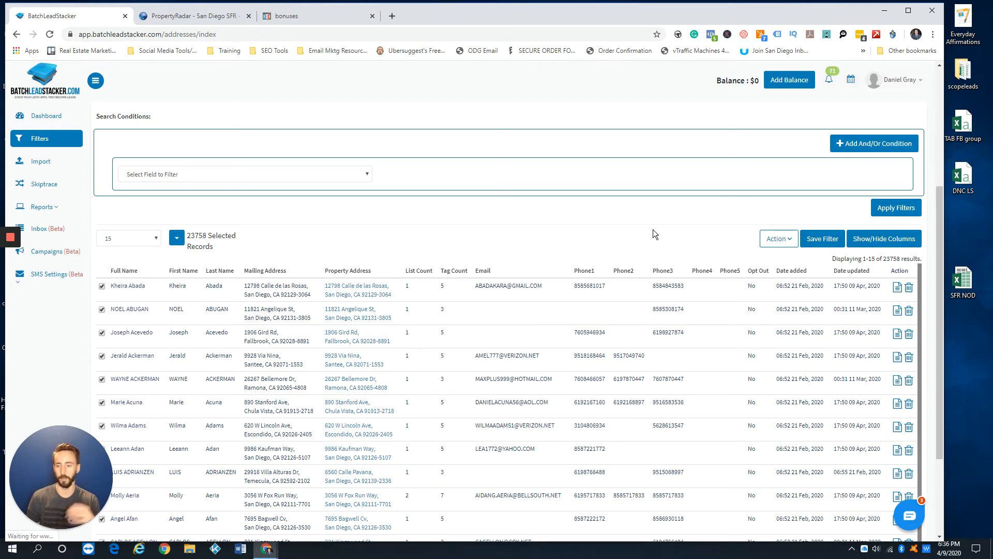
mouse_move(392, 203)
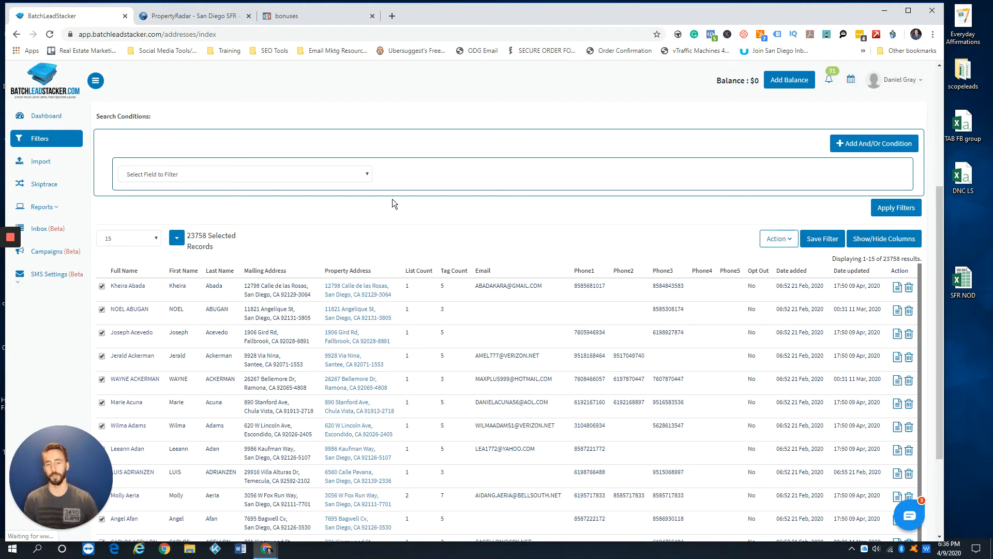
mouse_move(390, 211)
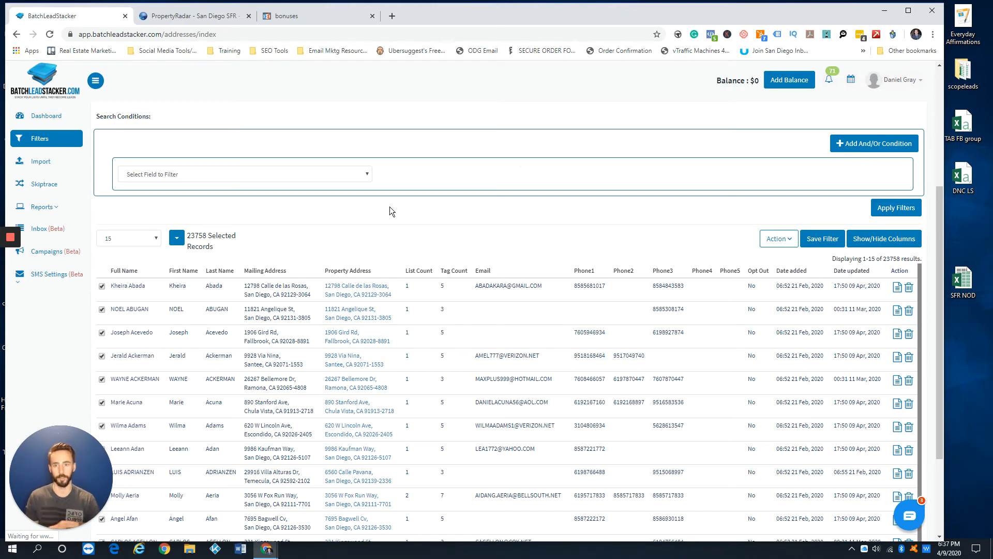
left_click(298, 15)
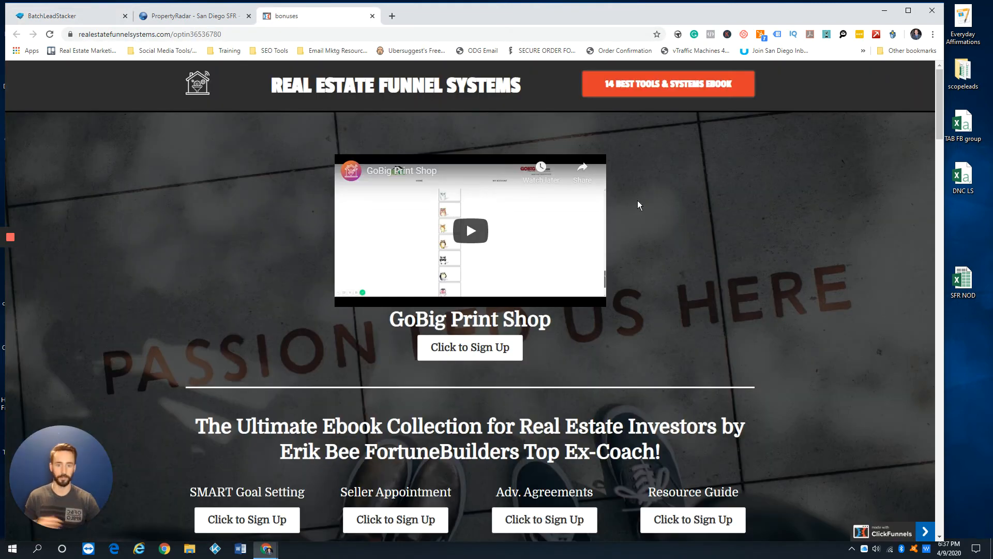
scroll("down", 3)
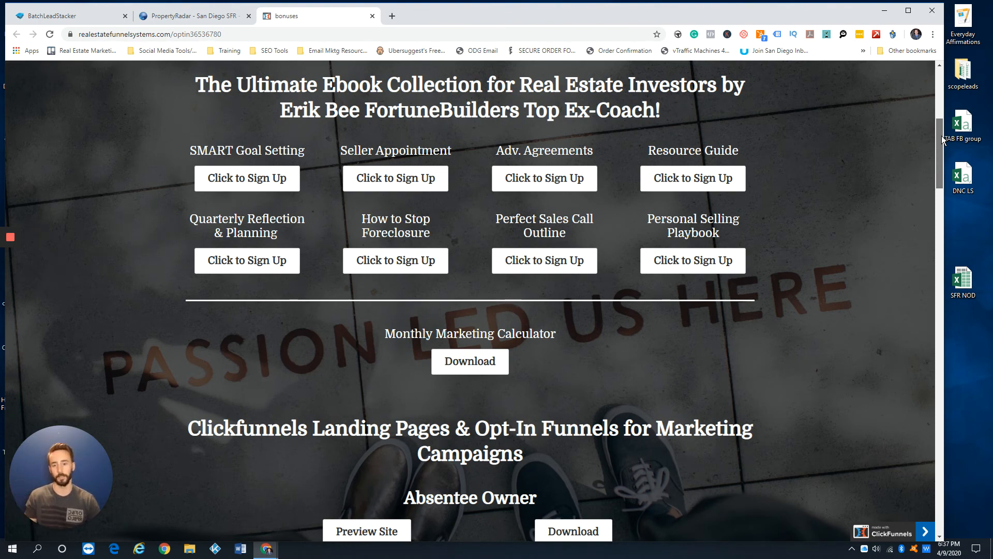
scroll("down", 3)
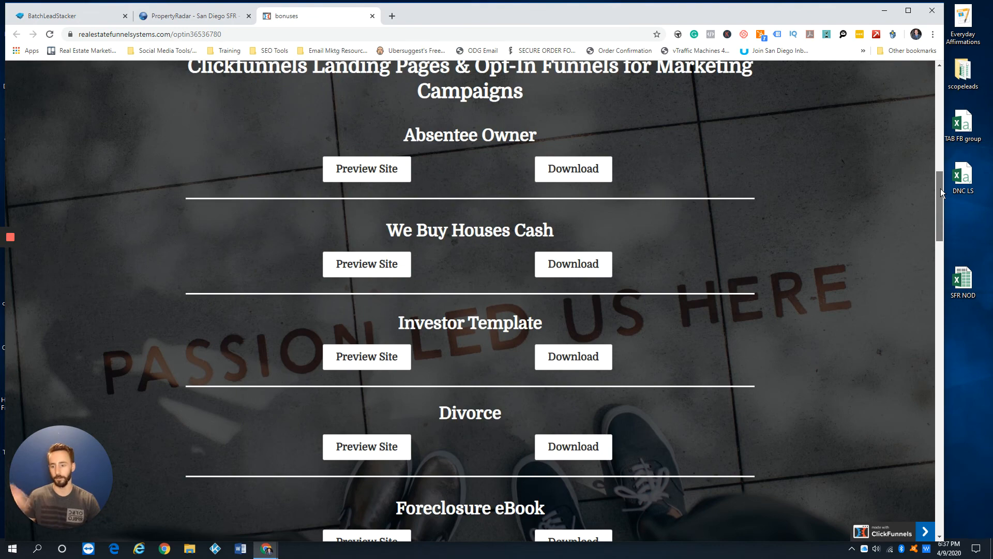
scroll("down", 3)
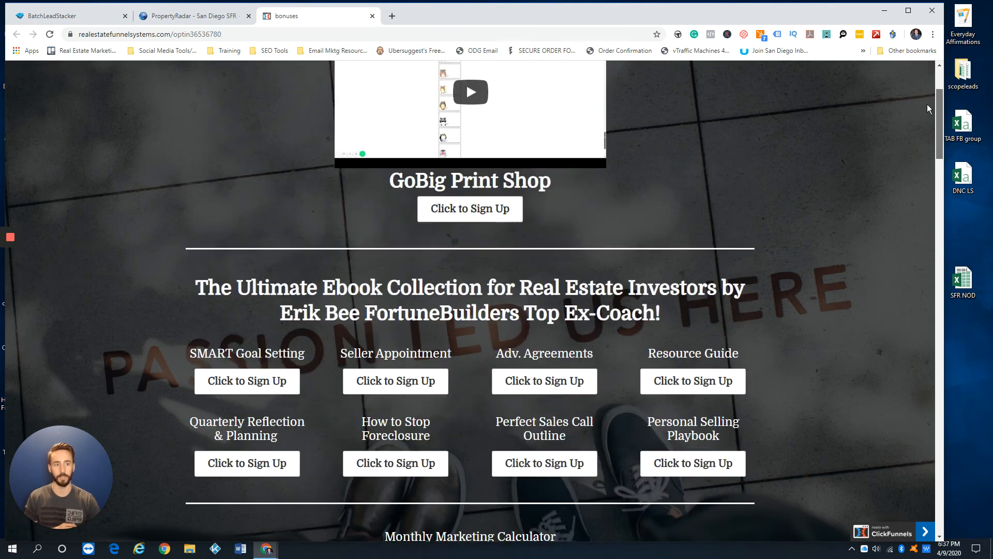
left_click(63, 16)
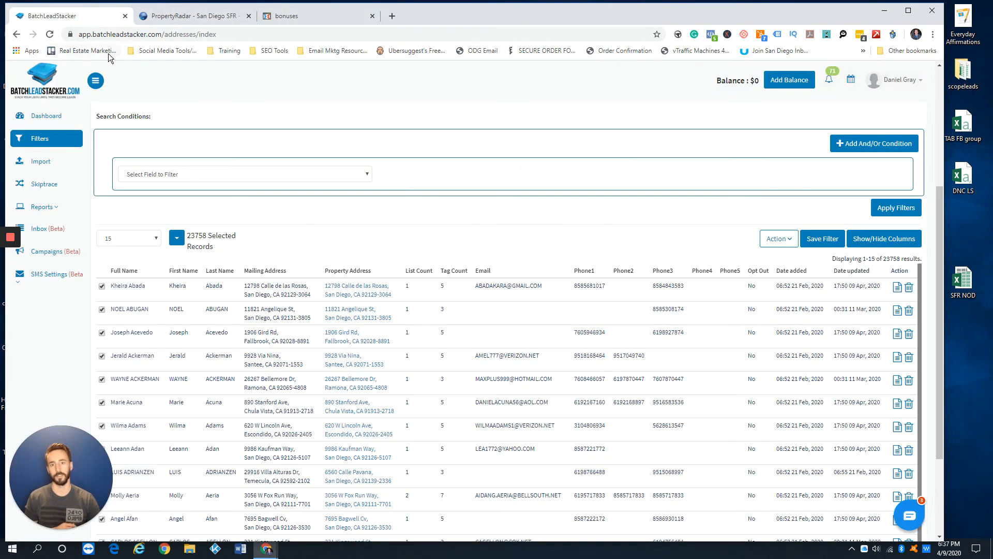
mouse_move(82, 51)
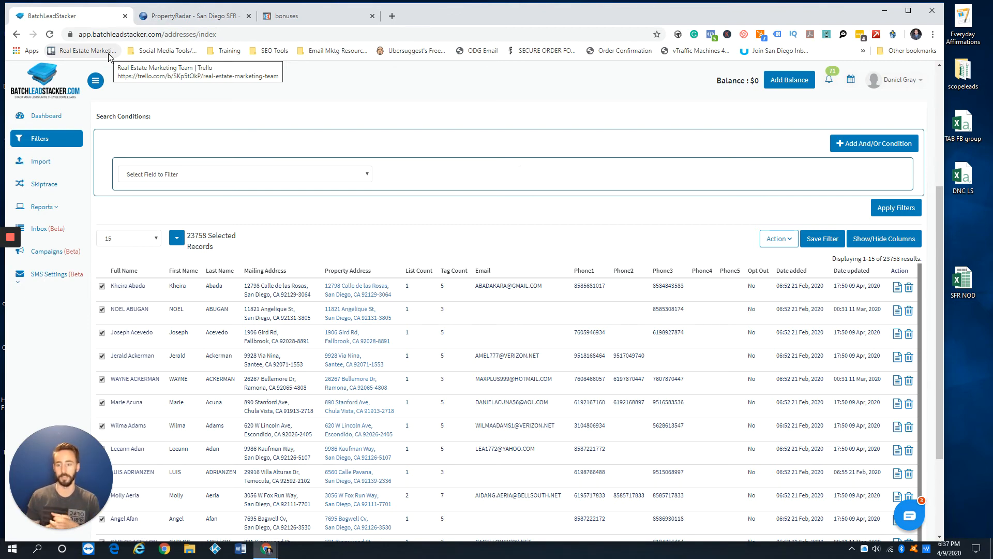
mouse_move(111, 57)
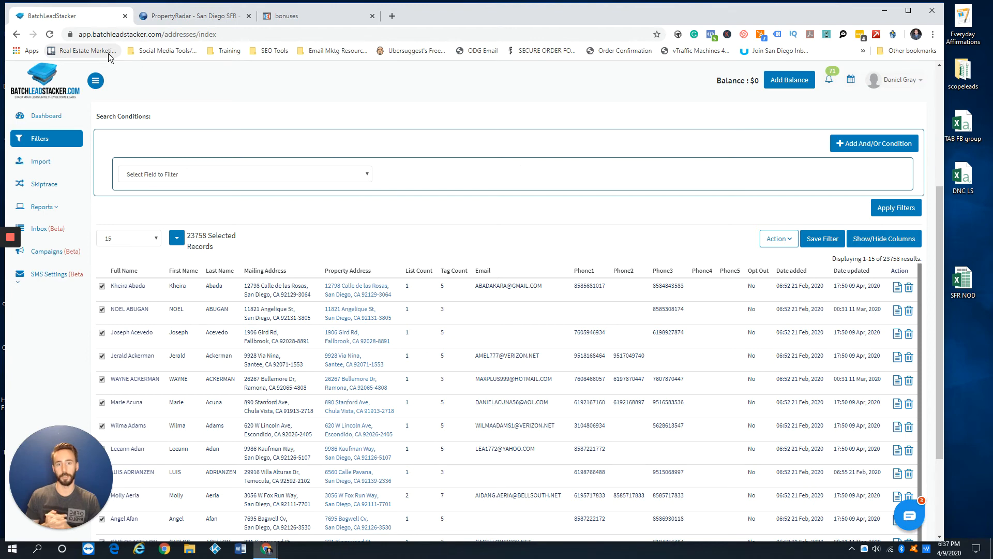